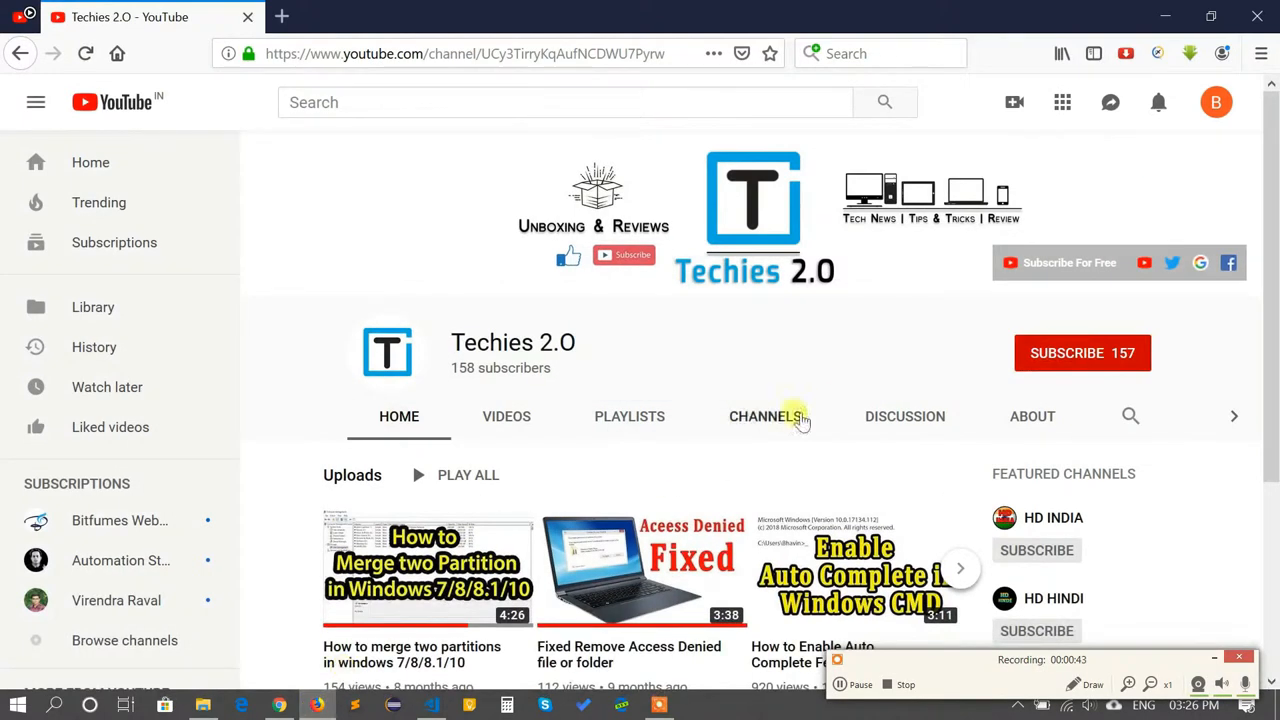
mouse_move(832, 360)
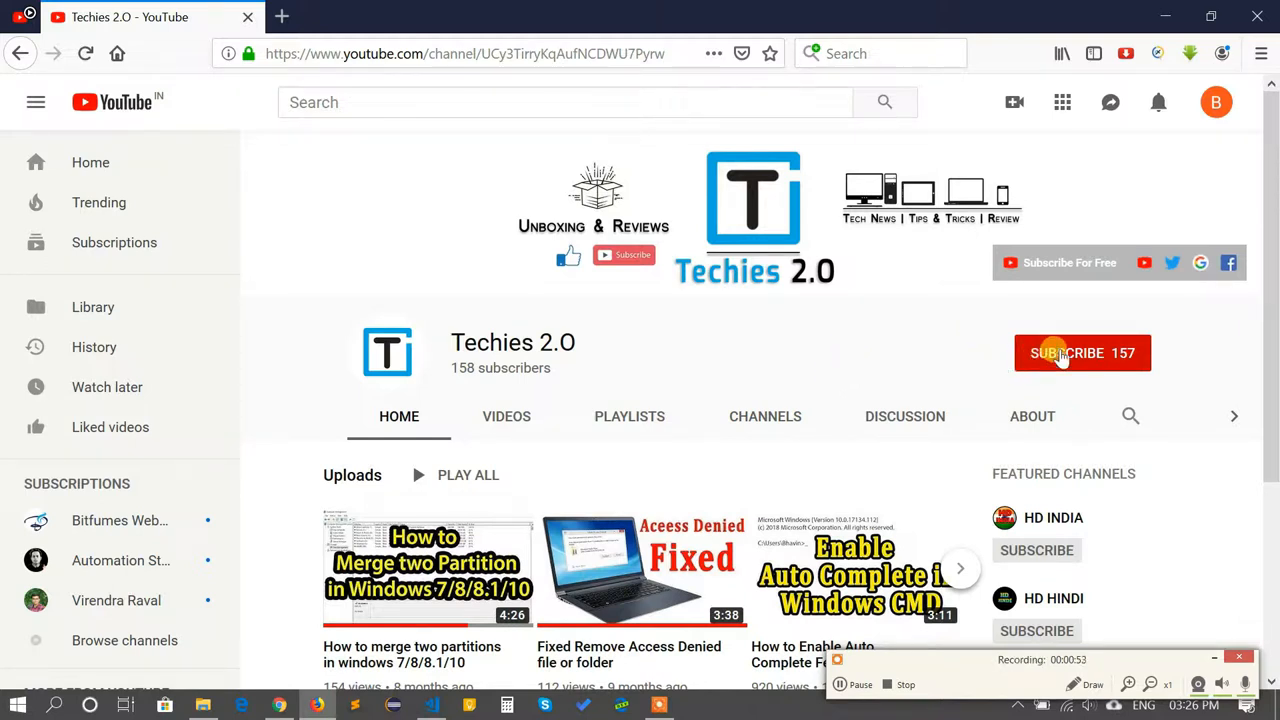
Subscribe to the Techies 2.0 YouTube channel.
left_click(1082, 352)
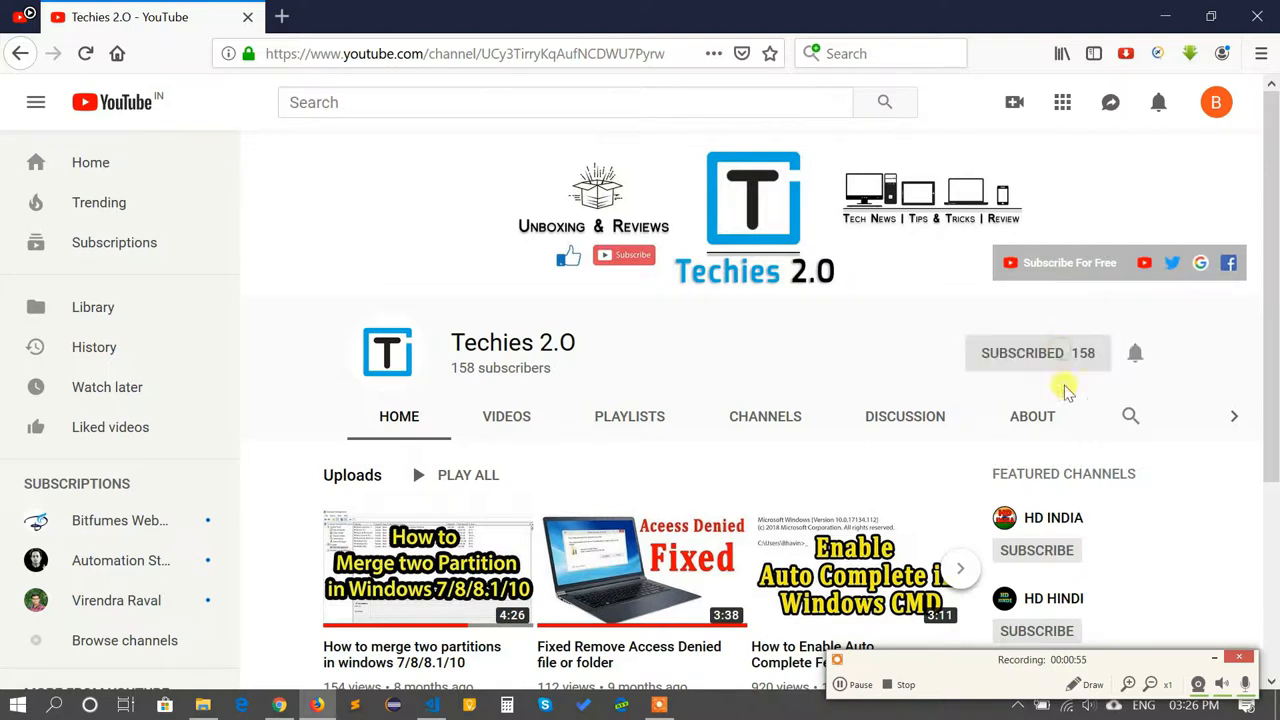
left_click(1136, 352)
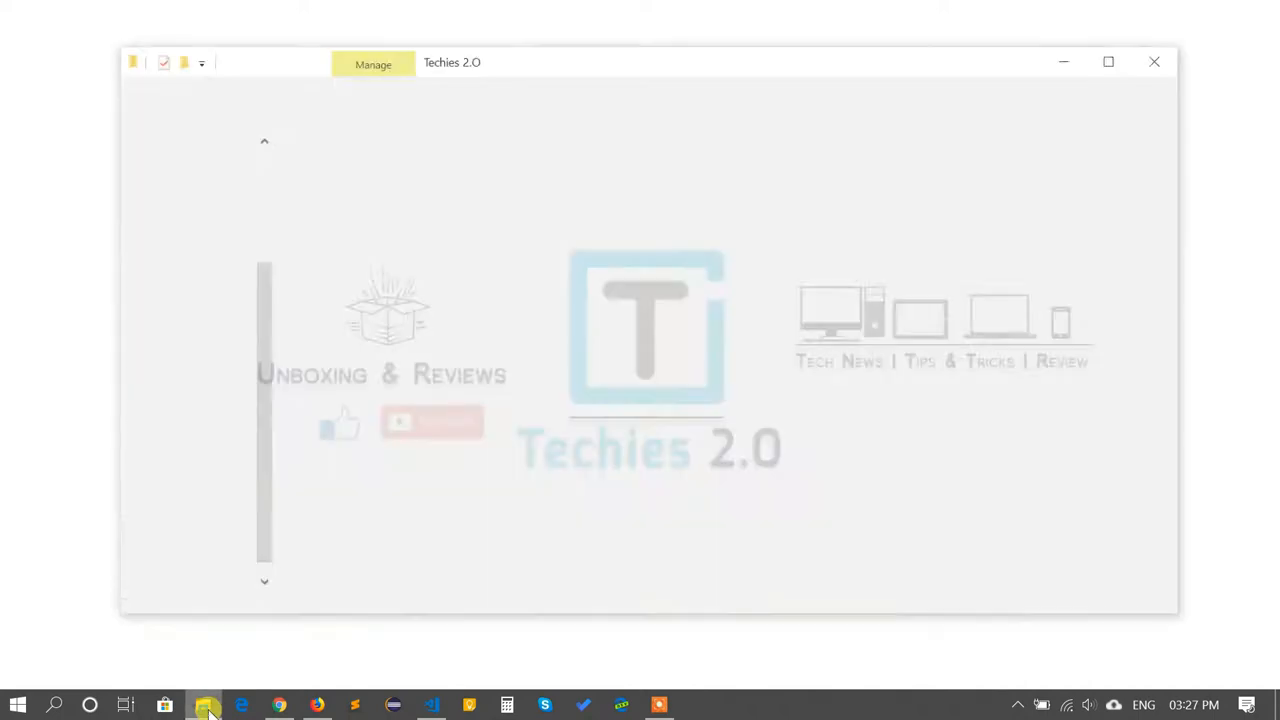
In Documents, select the windowsbackupproductkey script and show its context menu.
left_click(204, 704)
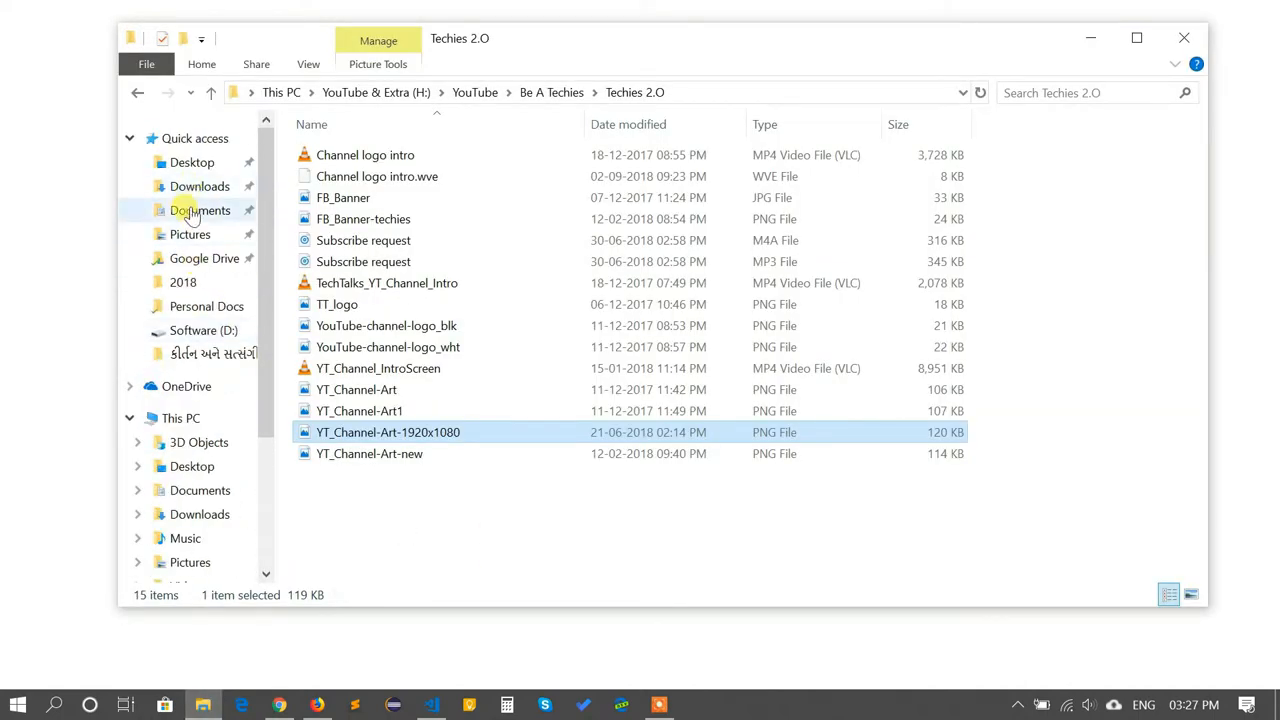
left_click(200, 210)
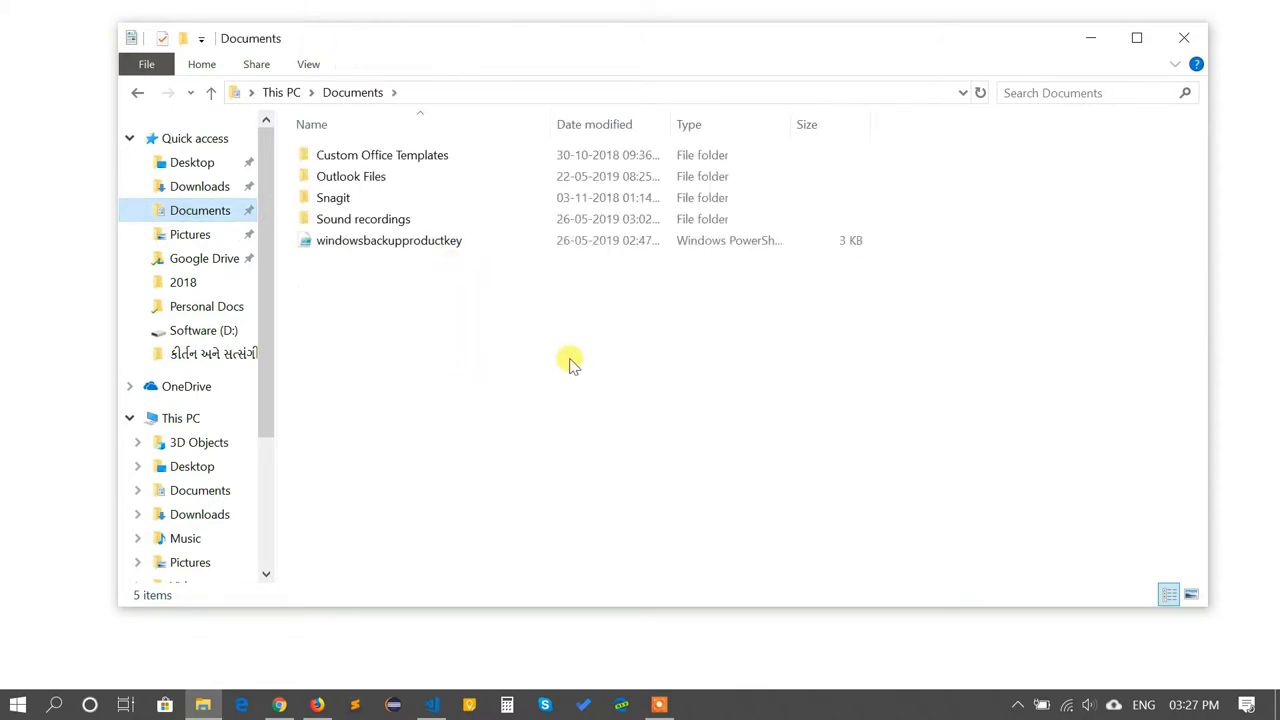
mouse_move(544, 362)
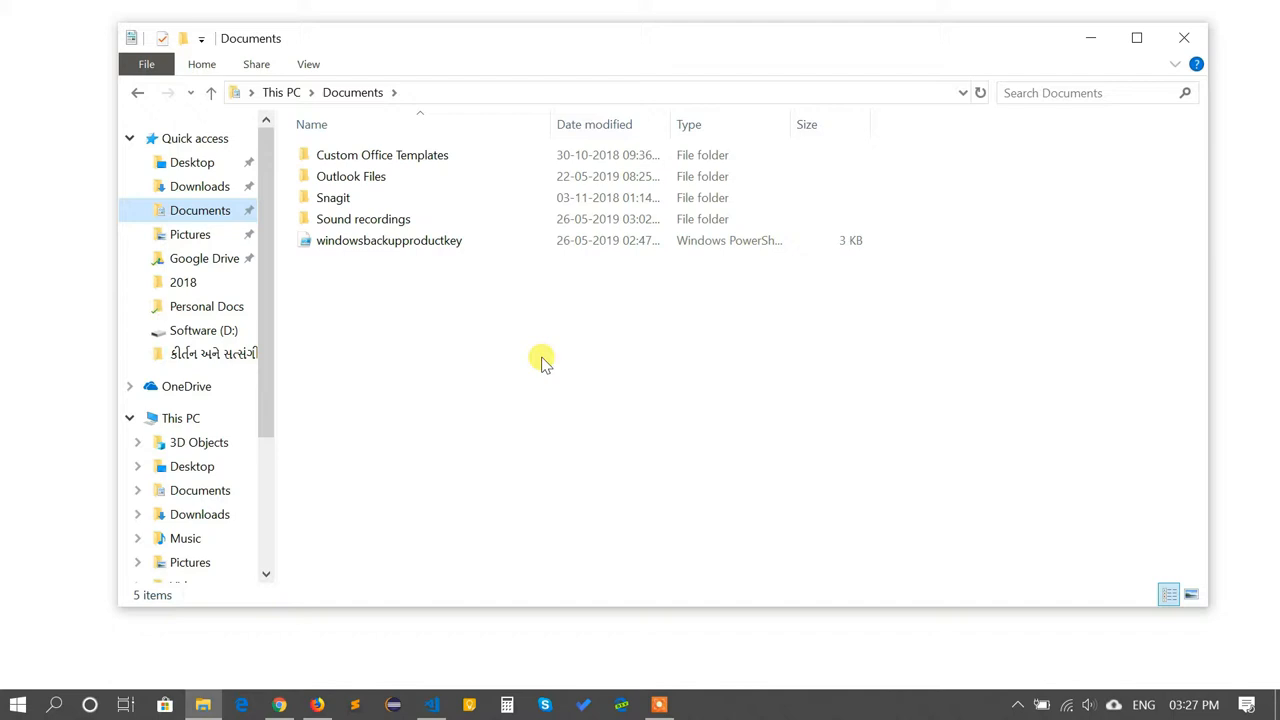
left_click(388, 240)
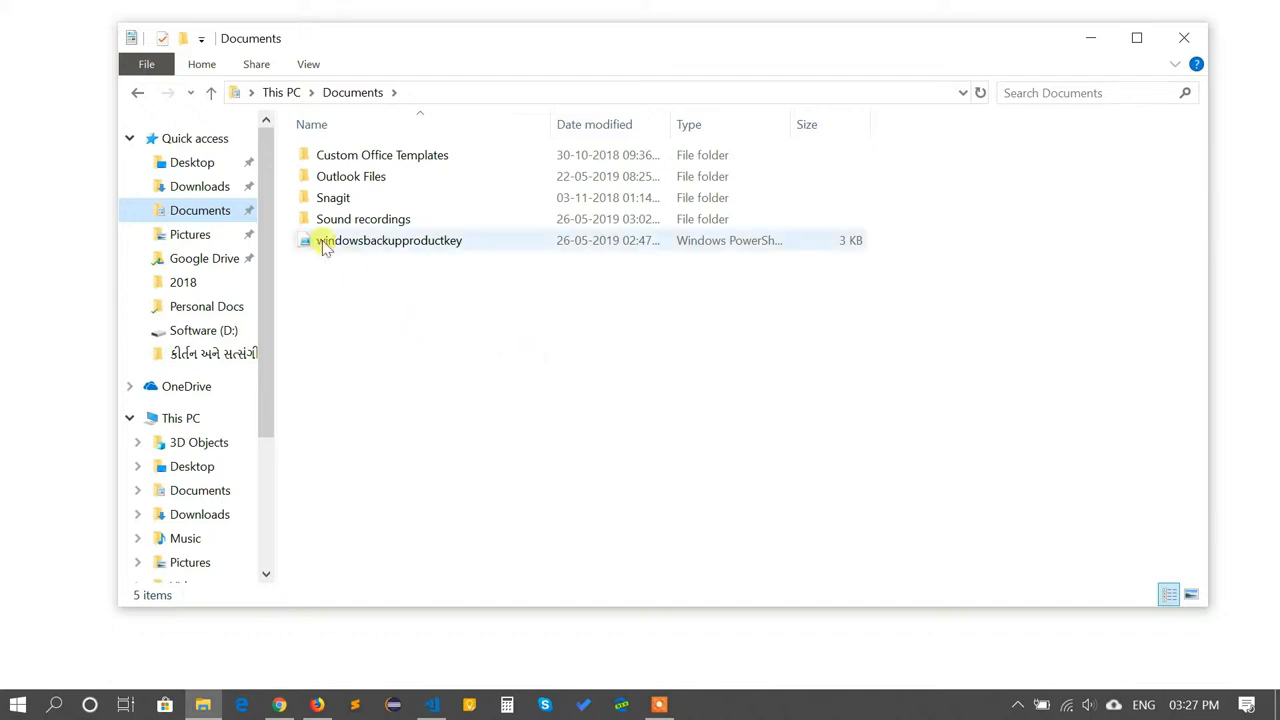
mouse_move(360, 244)
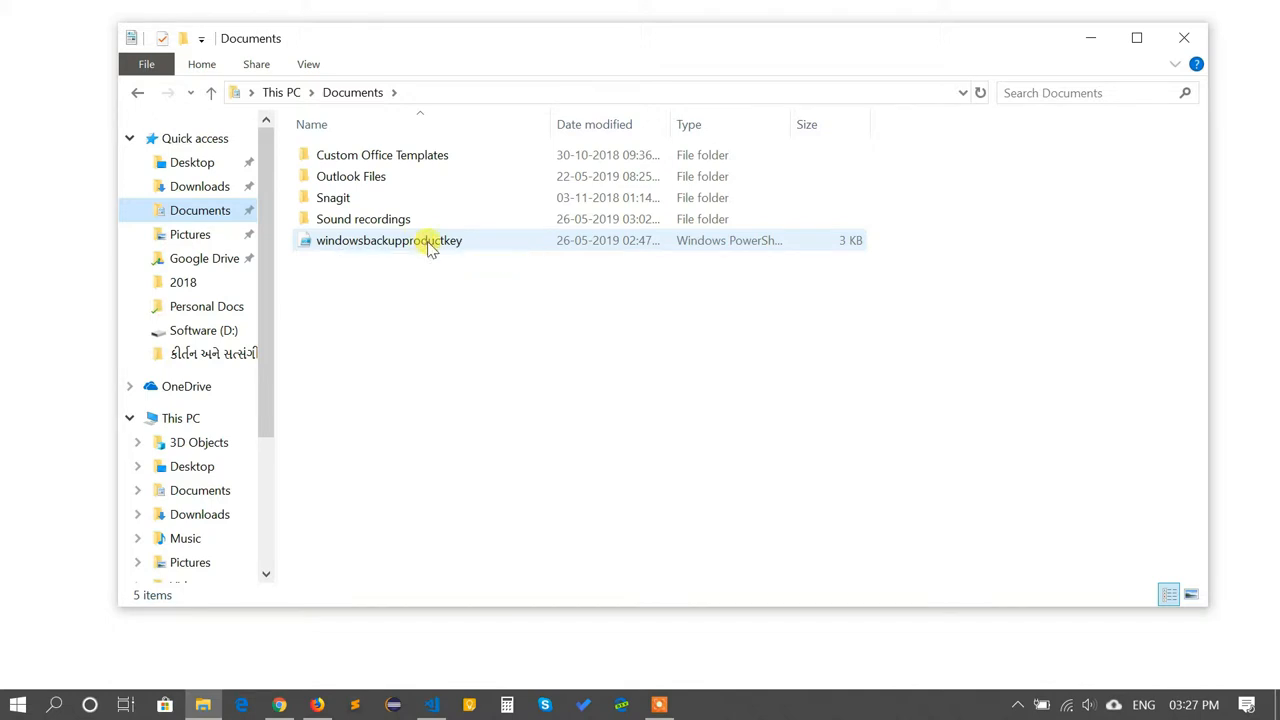
mouse_move(396, 248)
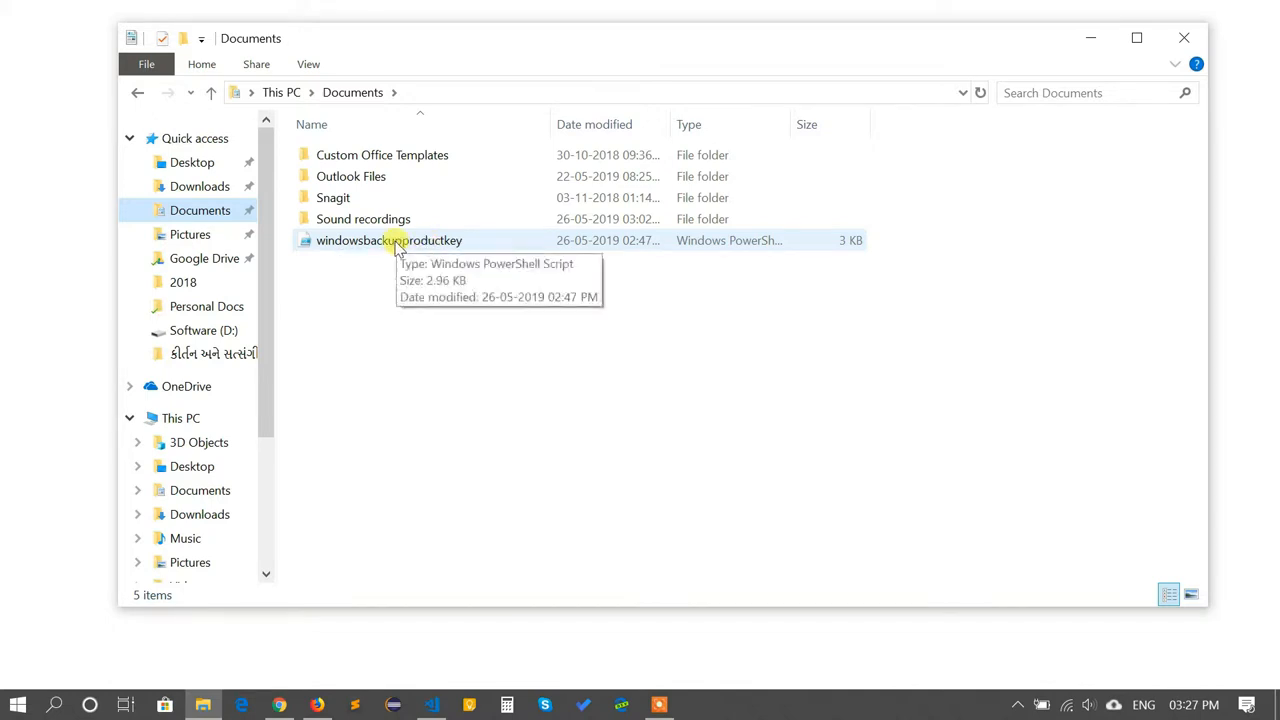
right_click(388, 240)
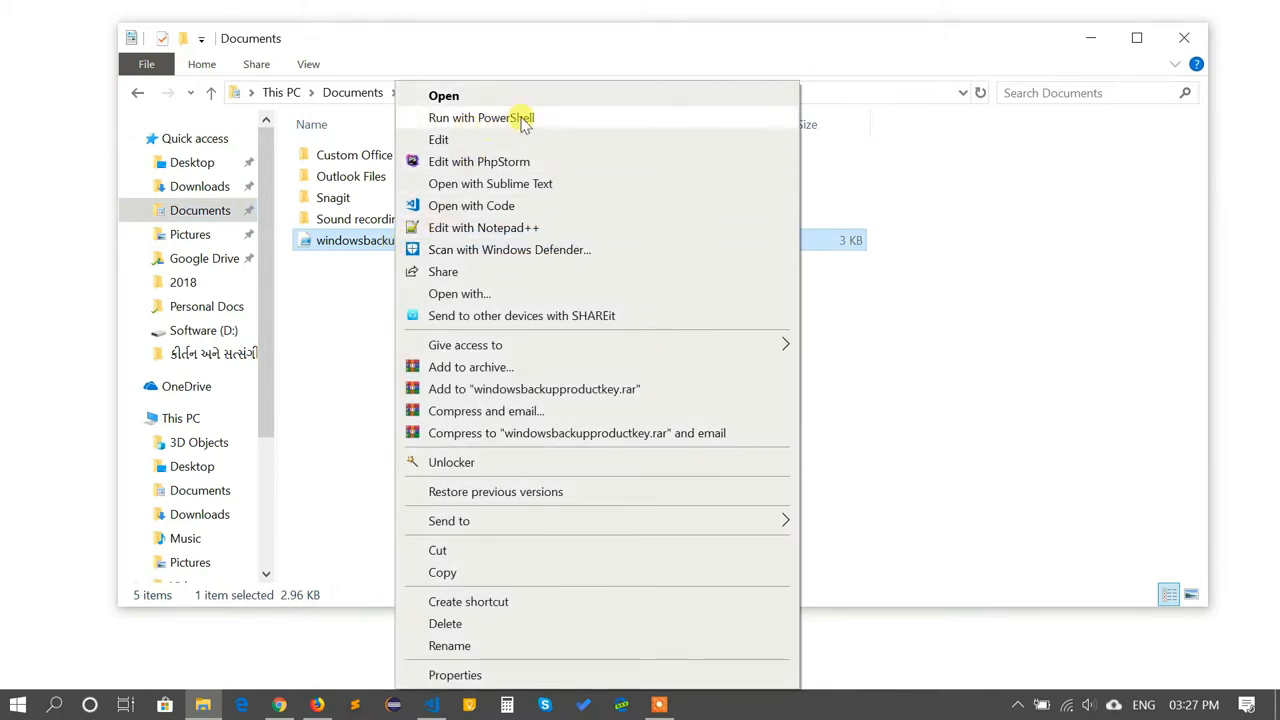
Run windowsbackupproductkey with PowerShell and answer Y to save the product key to a file.
left_click(480, 116)
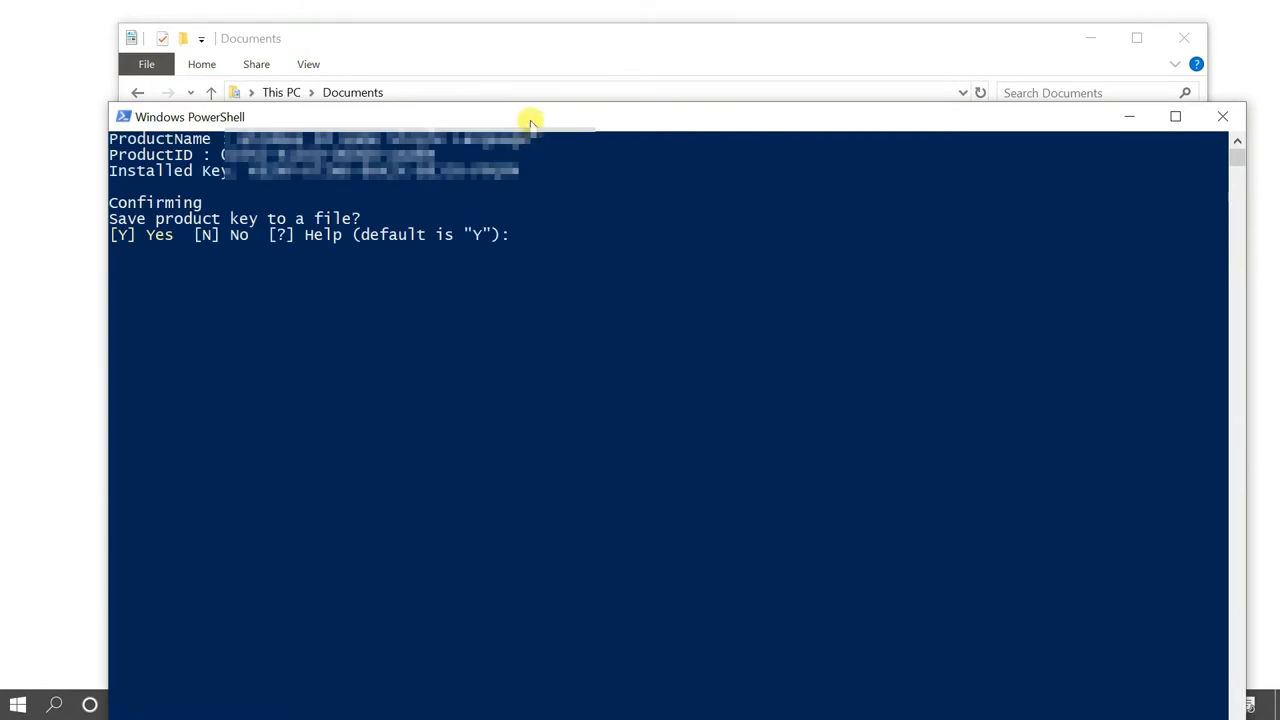
left_click_drag(530, 116, 528, 64)
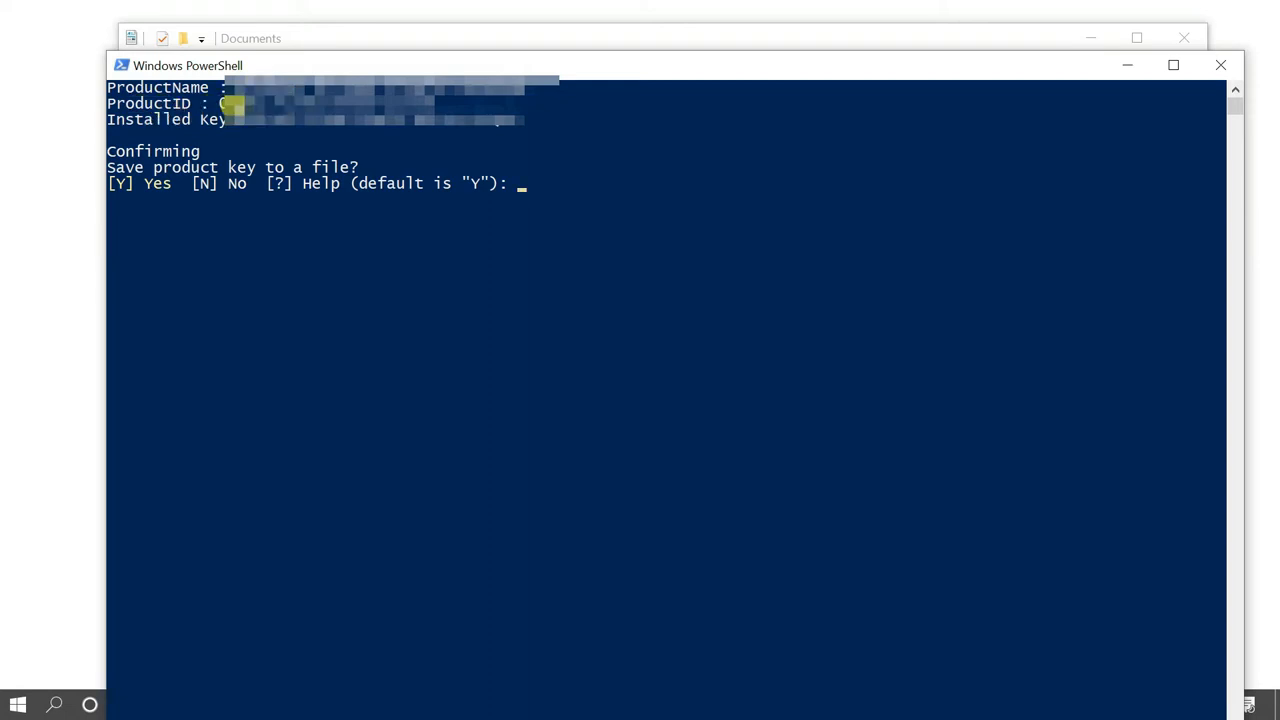
mouse_move(124, 124)
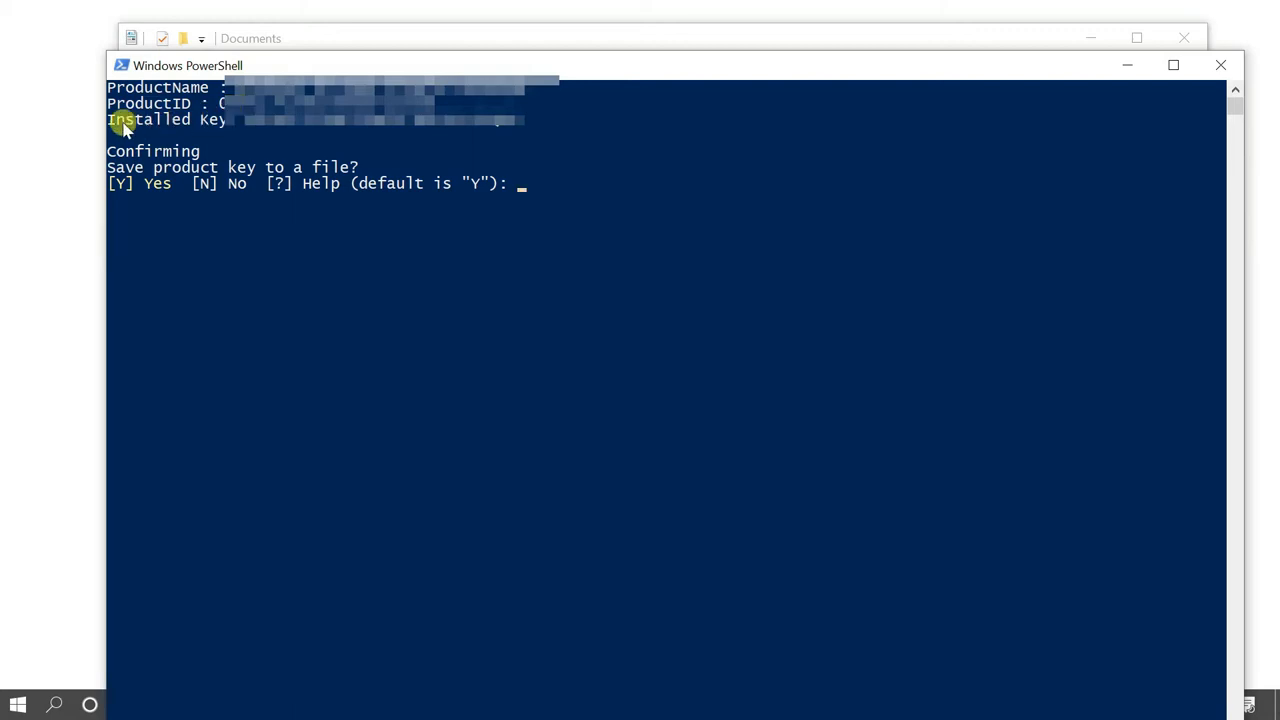
mouse_move(184, 128)
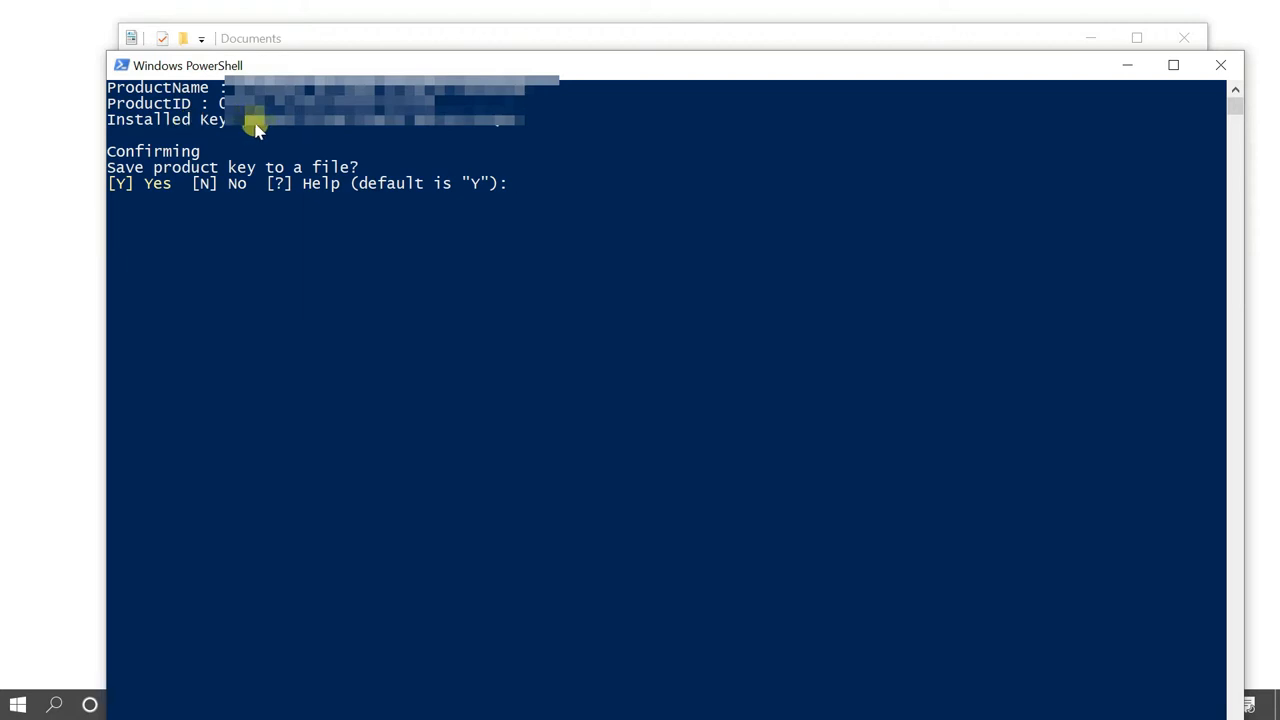
mouse_move(268, 120)
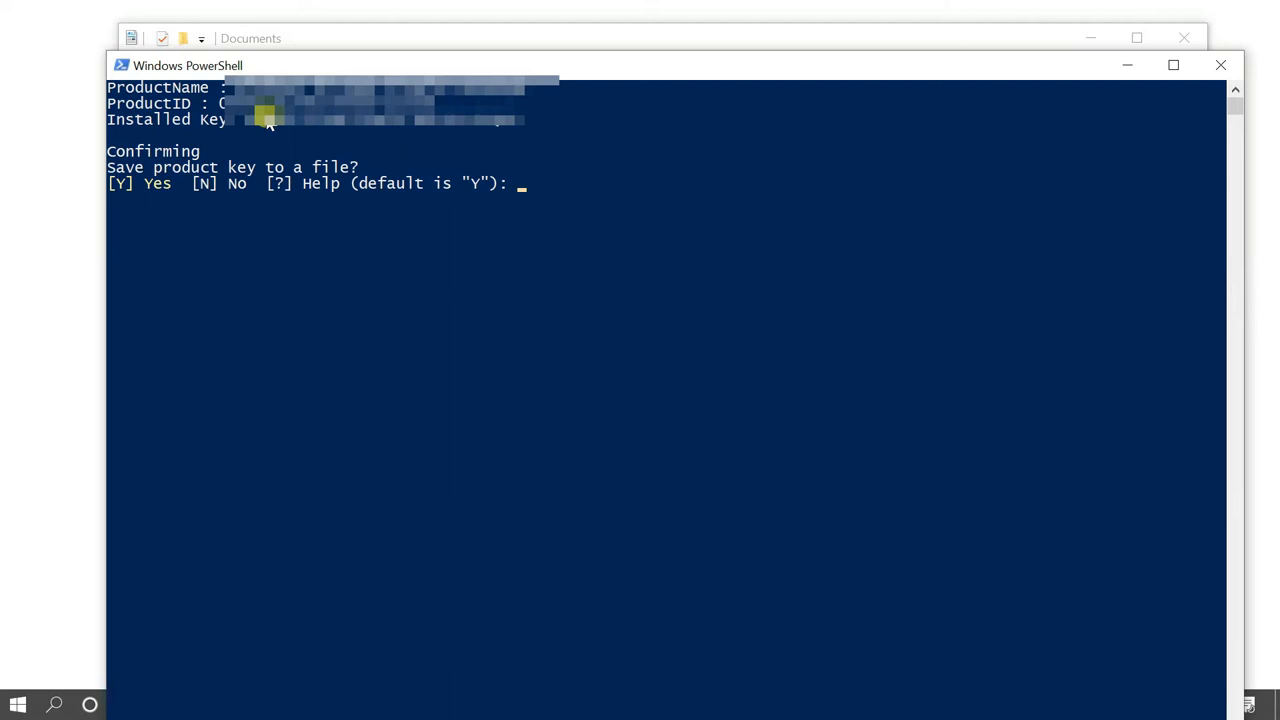
type("Y")
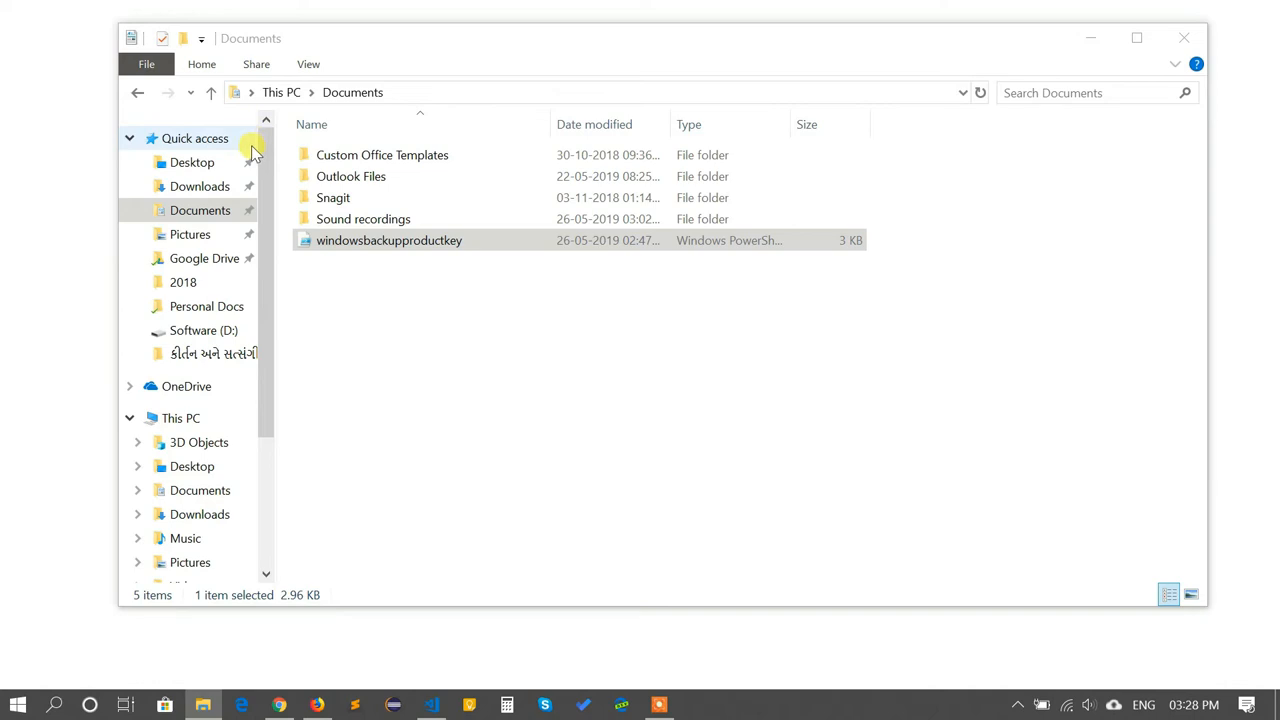
In the Desktop folder, select the new WindowsKeybackup text document.
left_click(192, 162)
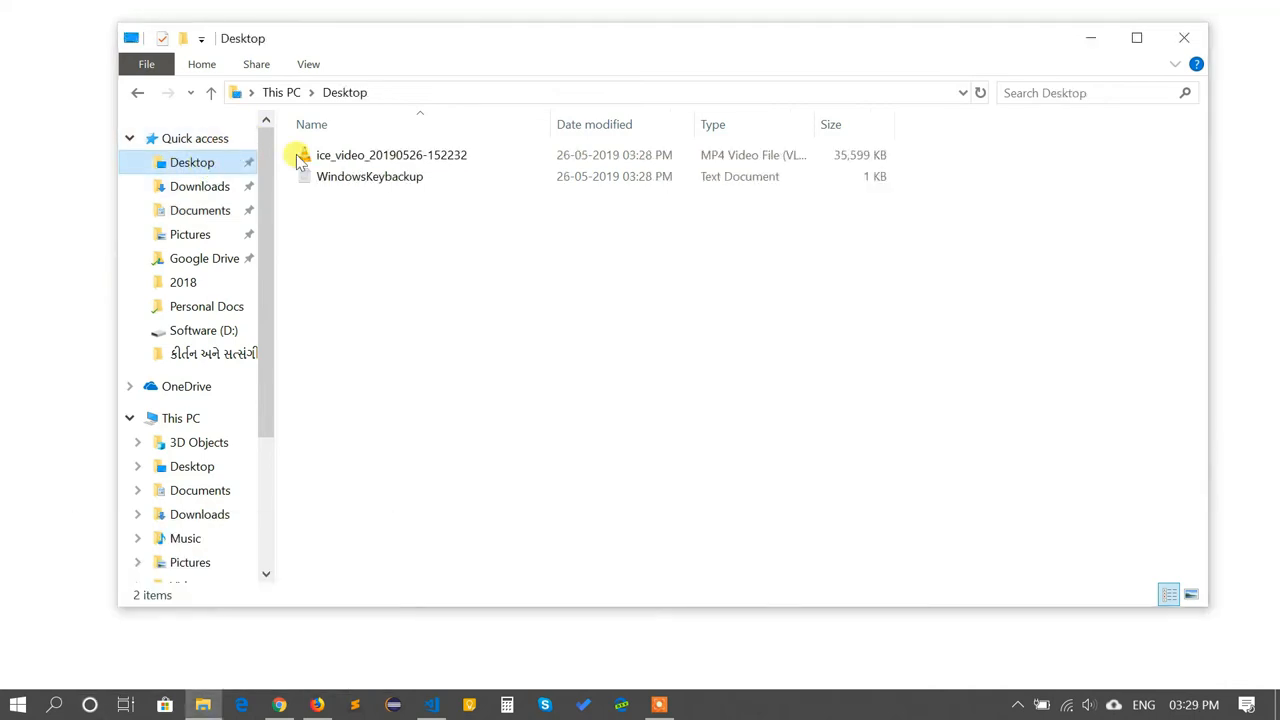
left_click(368, 176)
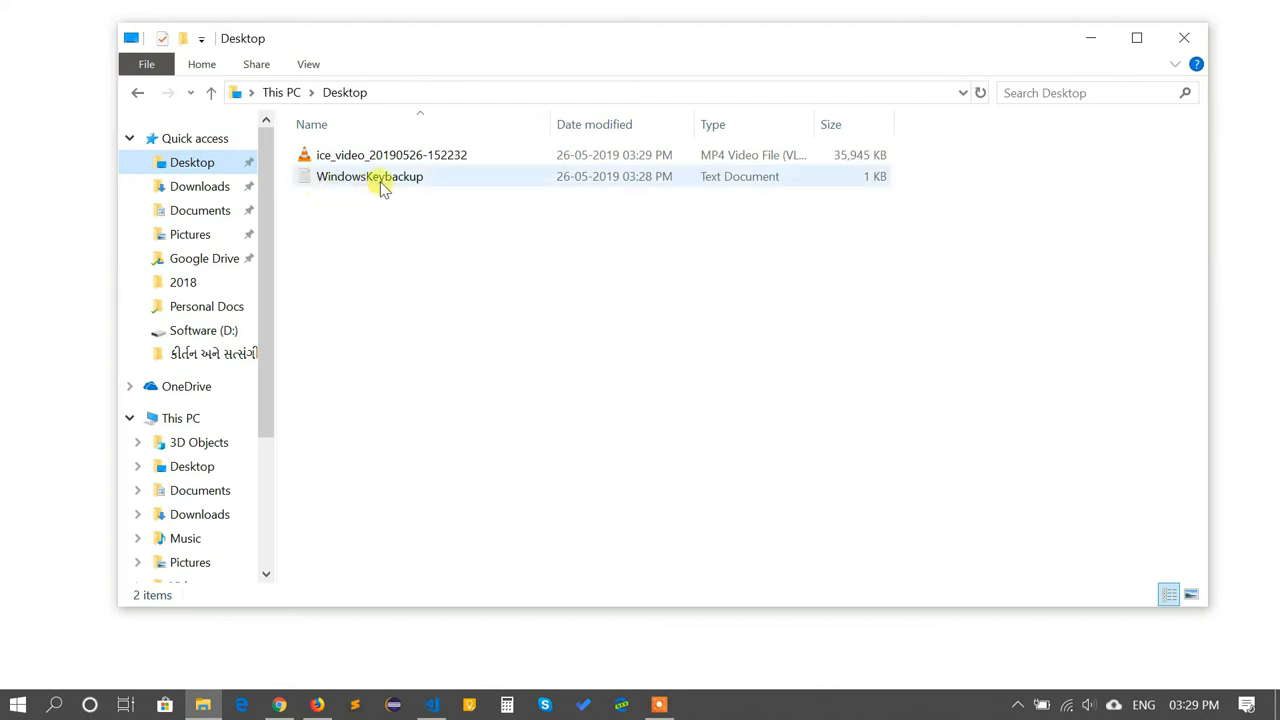
mouse_move(430, 176)
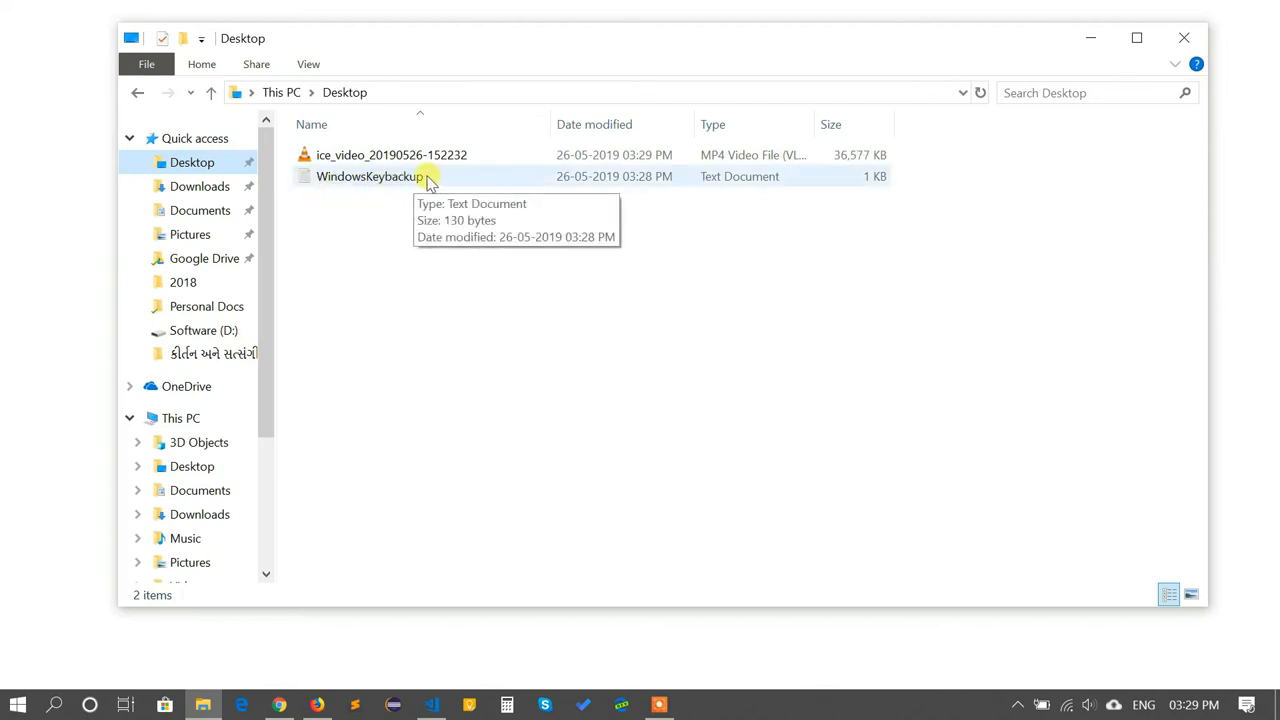
mouse_move(378, 182)
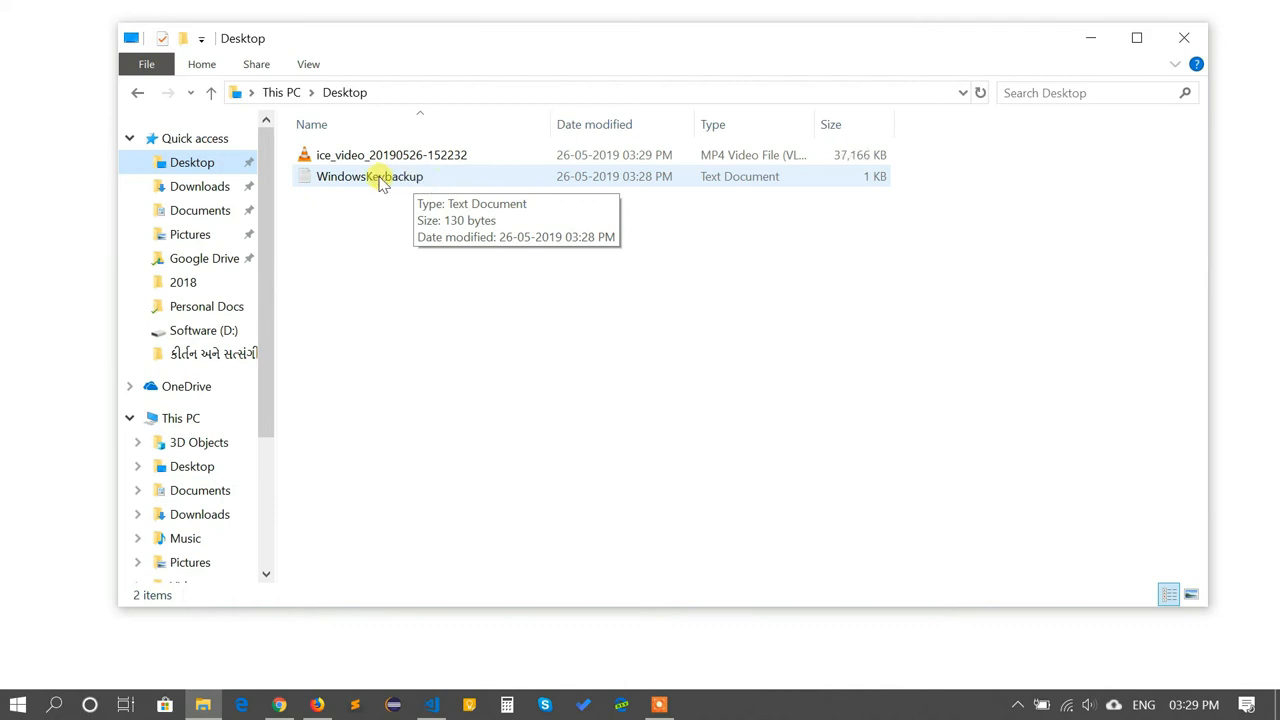
View WindowsKeybackup in Notepad showing product name, ID and installed key, then minimize it.
double_click(368, 176)
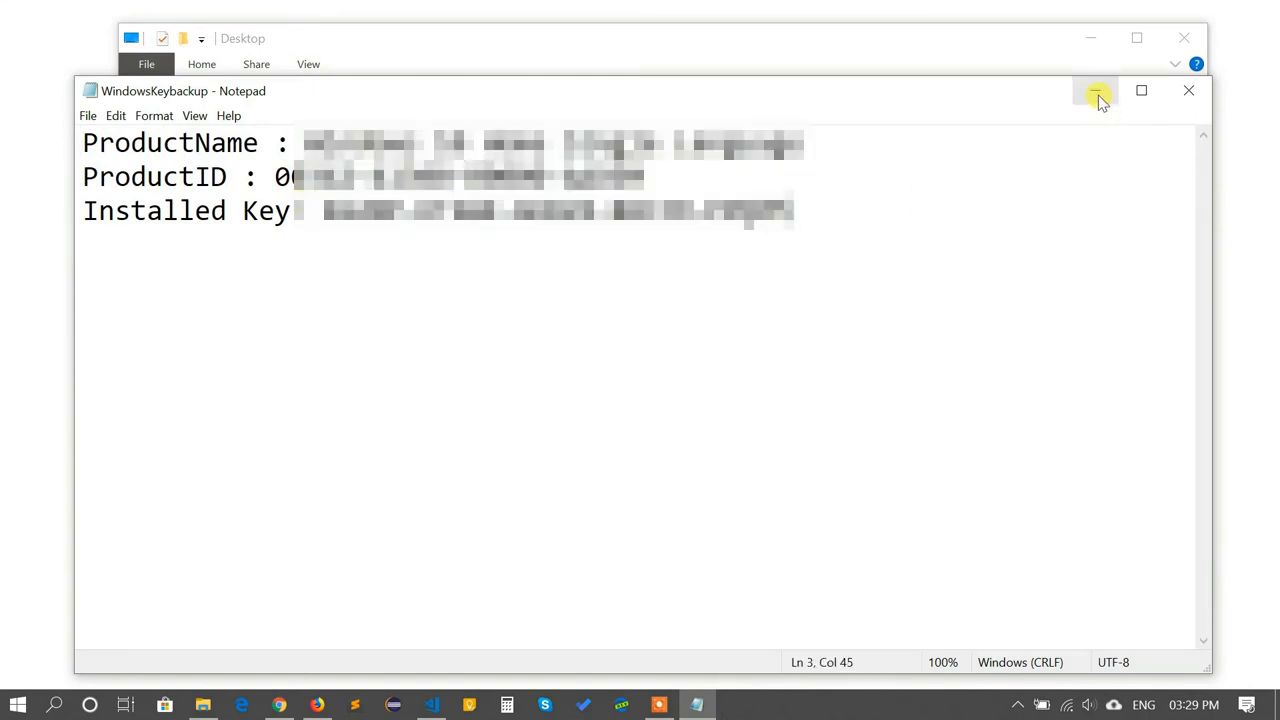
left_click(1096, 92)
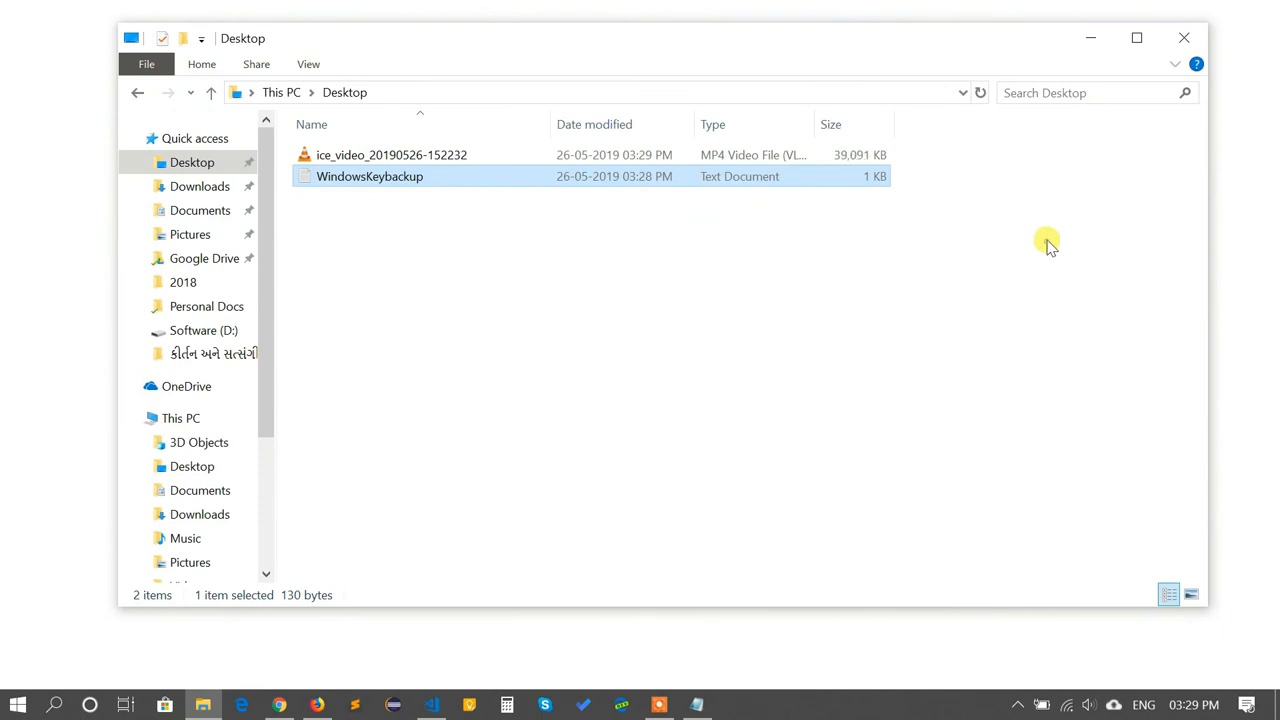